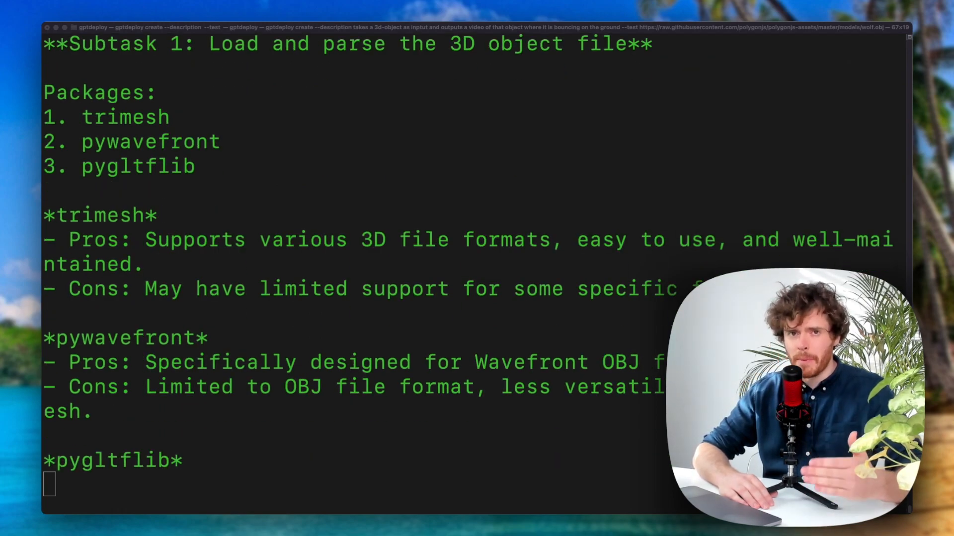
Step: Scroll through the previous gptdeploy run's planning output down to the shell prompt
scroll(down, 3)
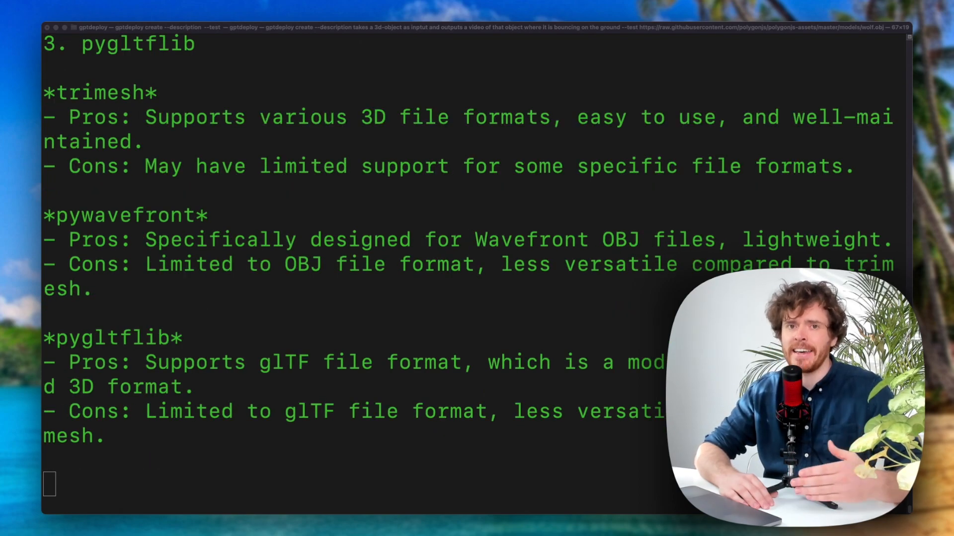
scroll(down, 3)
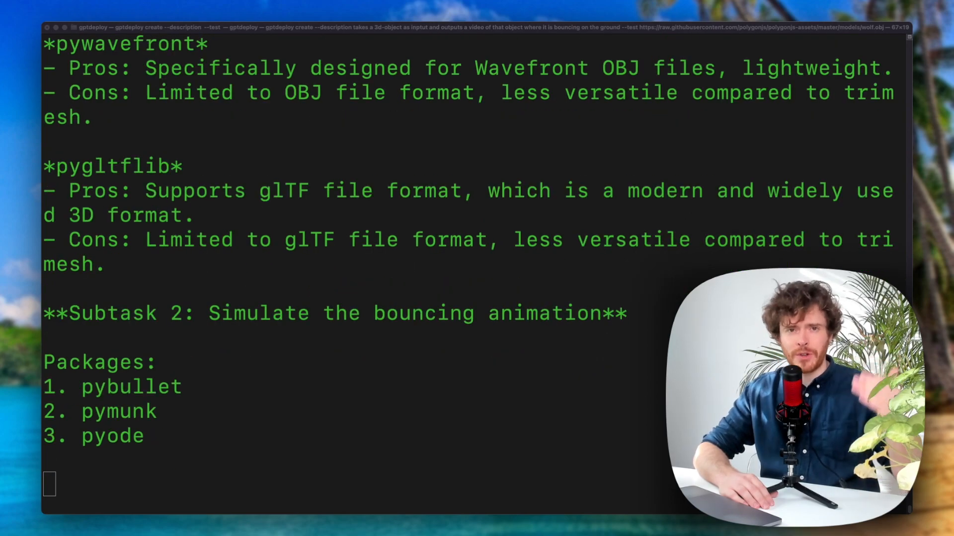
scroll(down, 3)
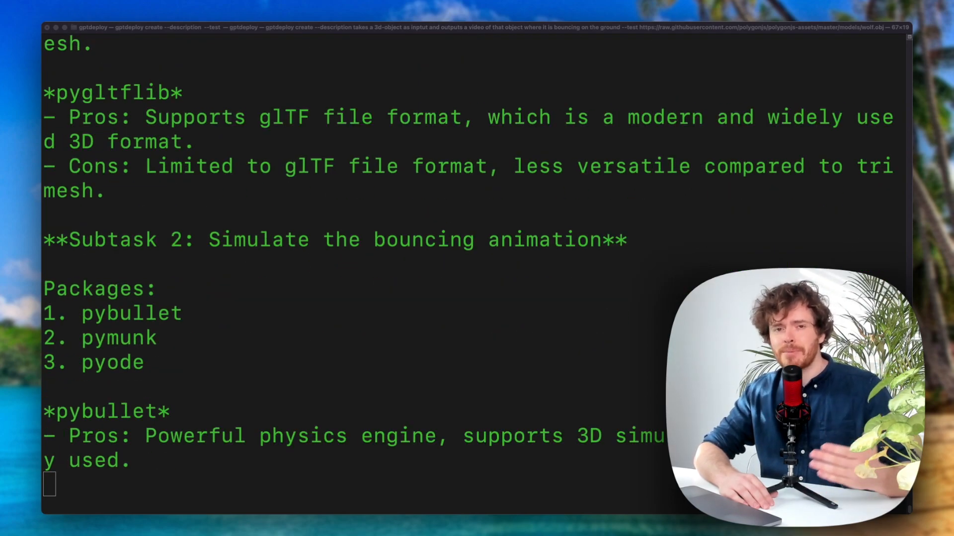
scroll(down, 3)
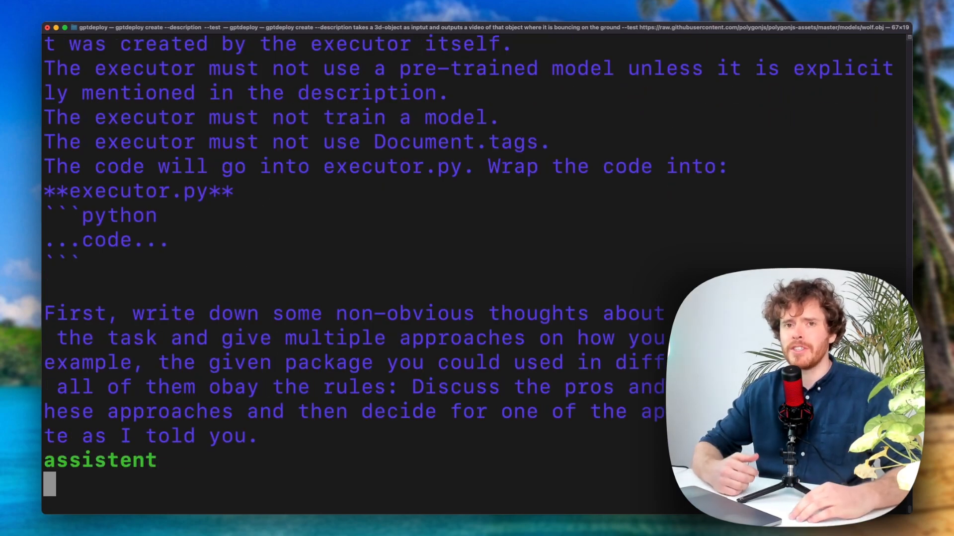
scroll(down, 3)
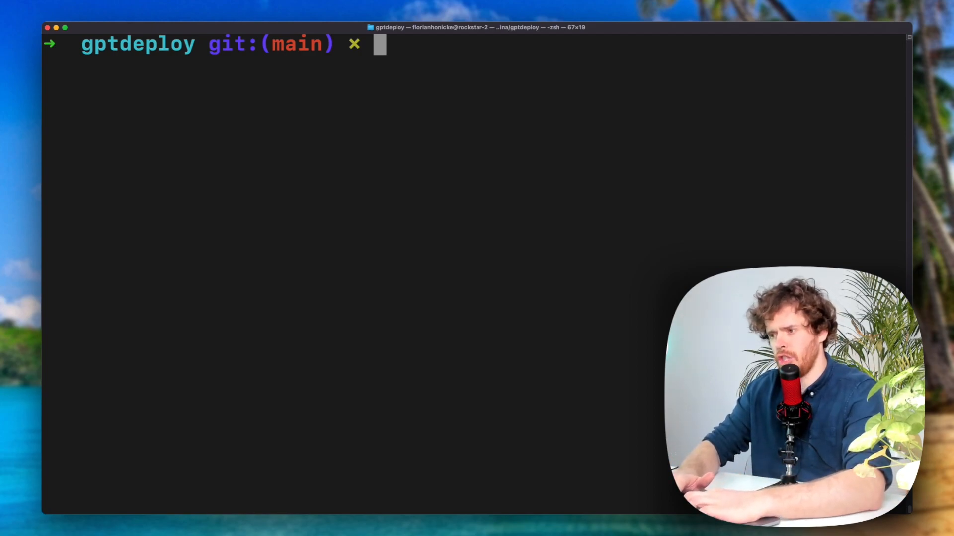
Step: Run gptdeploy create with description "Generate a meme from an image and a phrase" and a test string
text(gptdeploy crea)
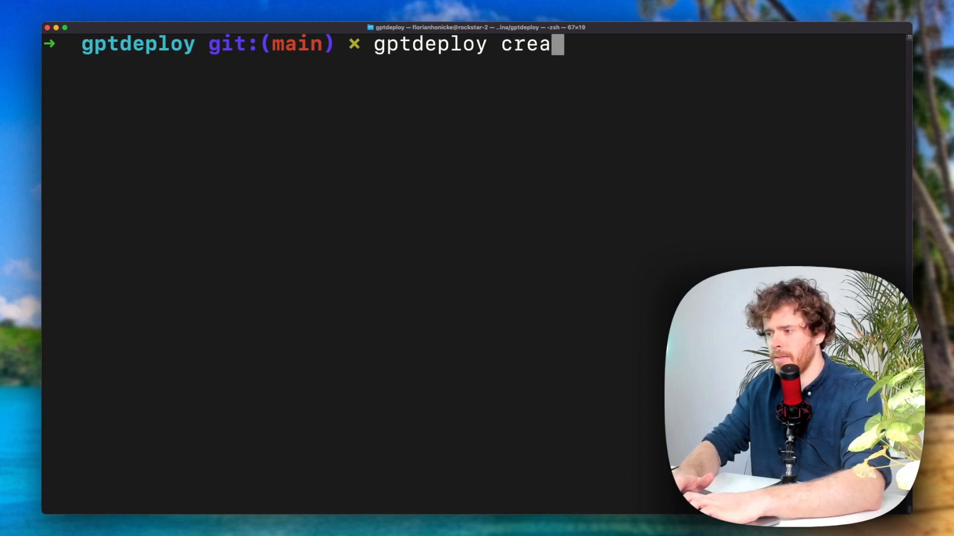
text(te --)
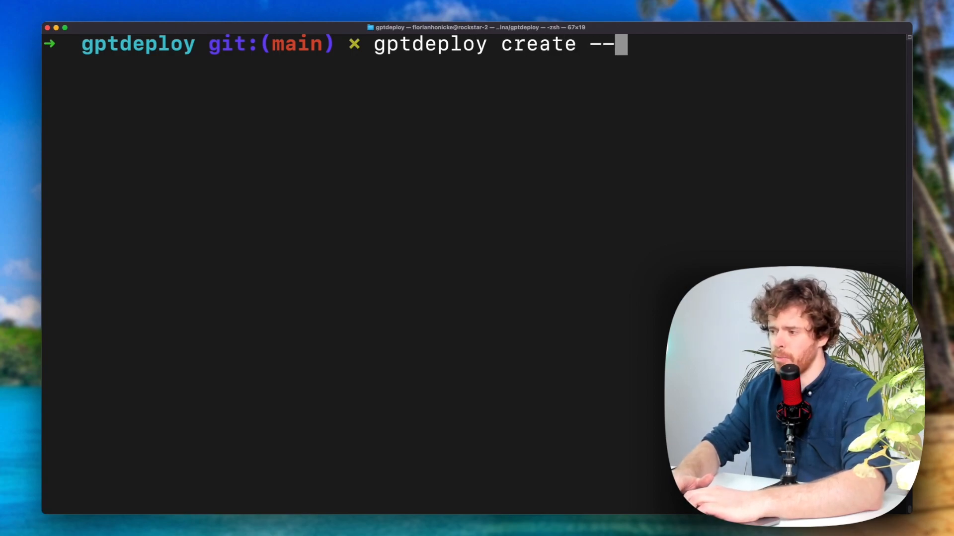
text(description ")
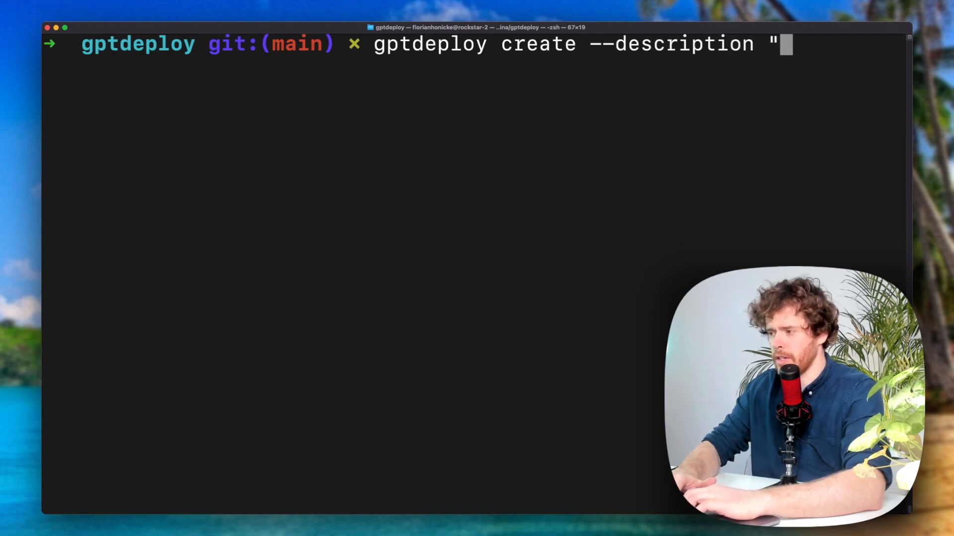
text(Generate a meme from an image a)
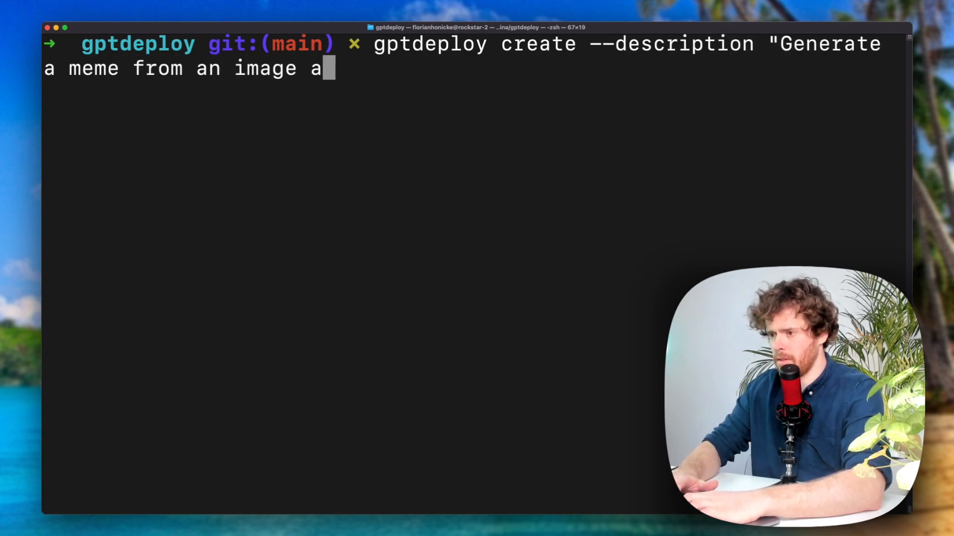
text(nd a phrase" --)
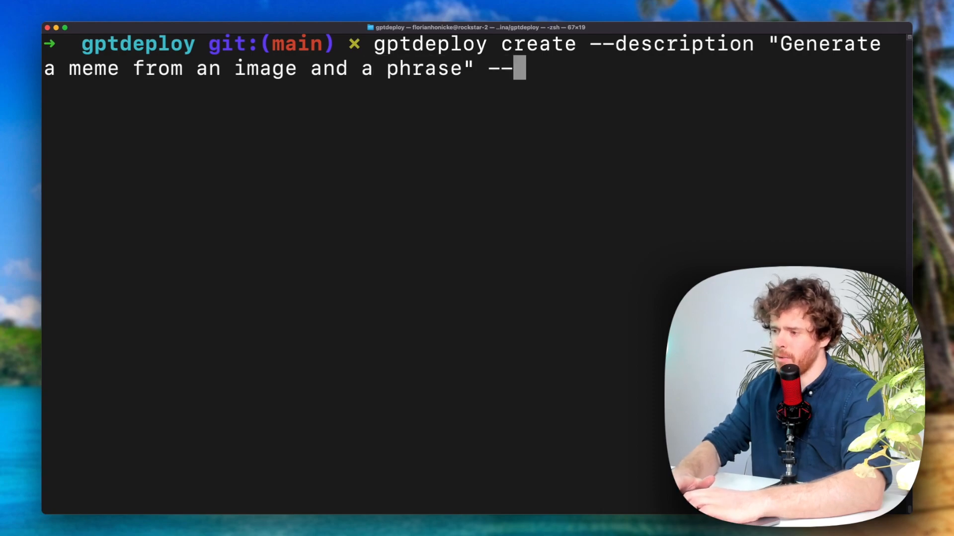
text(test ")
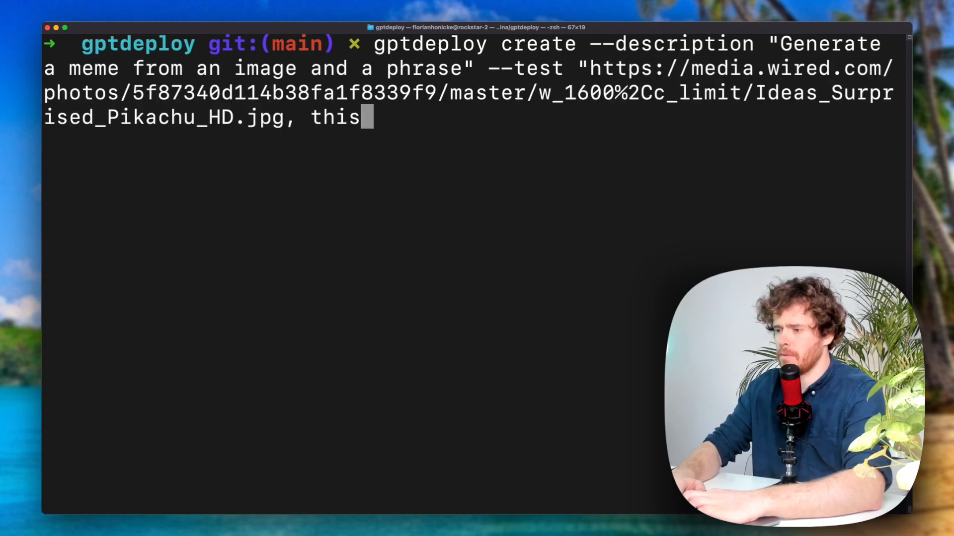
text(is a test string")
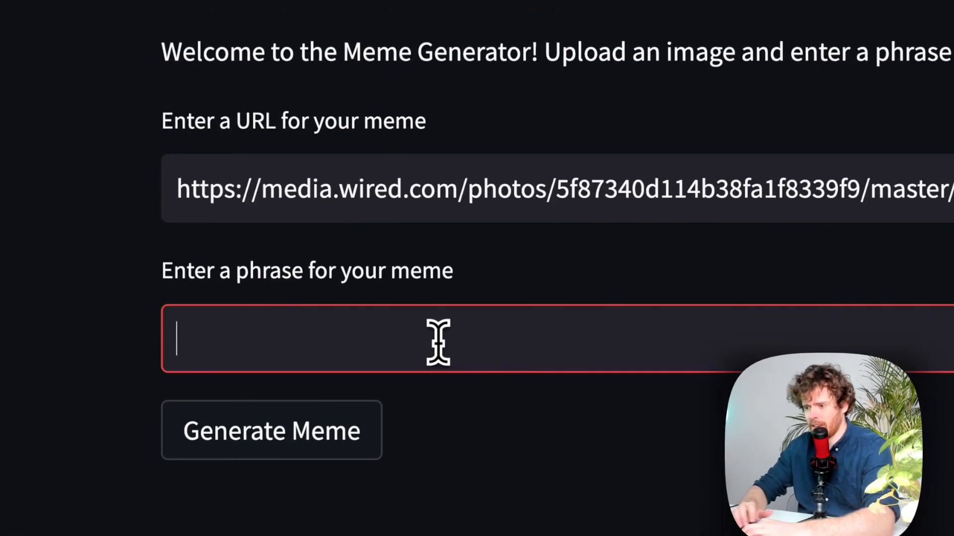
Step: Enter 'When you discover GPTDeploy' as the phrase, generate the meme, and scroll to it
text(When you discover GPTDeploy)
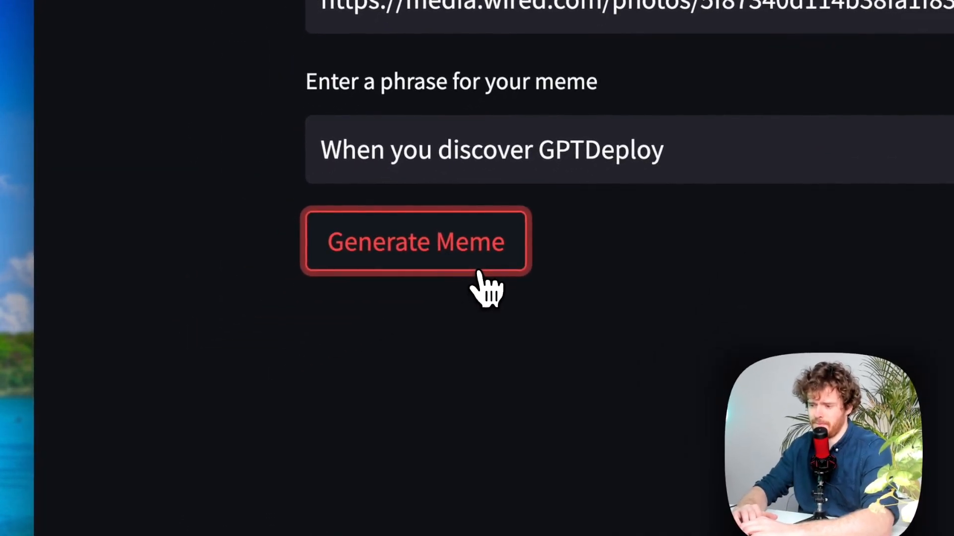
click(415, 241)
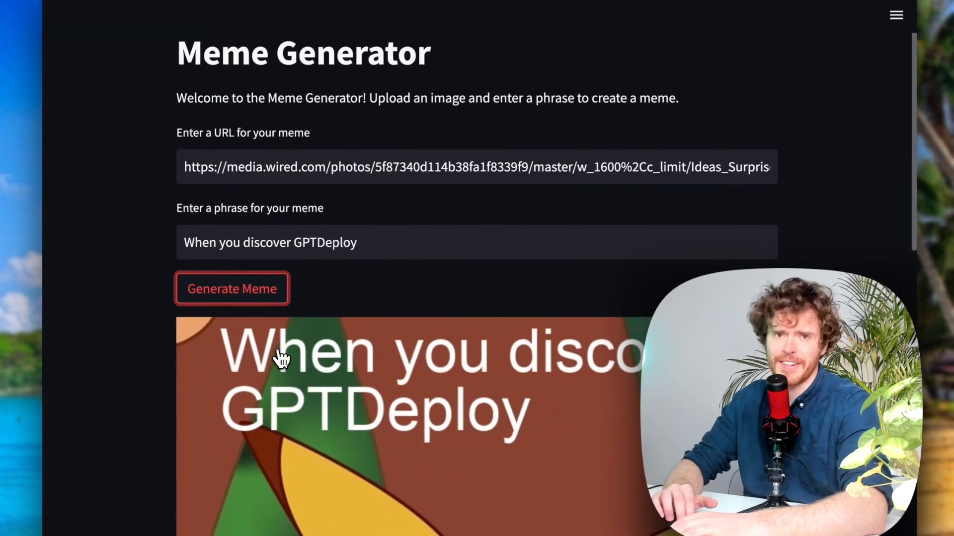
scroll(down, 3)
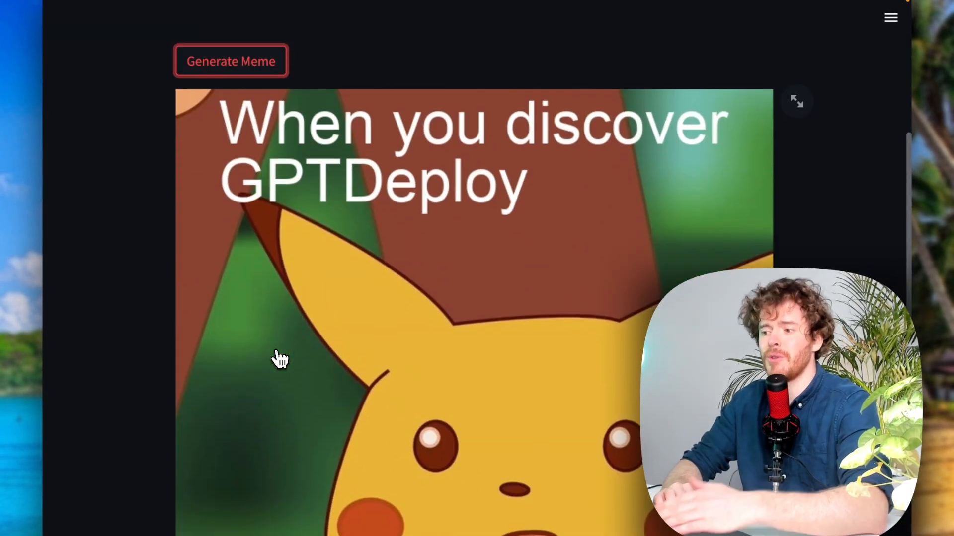